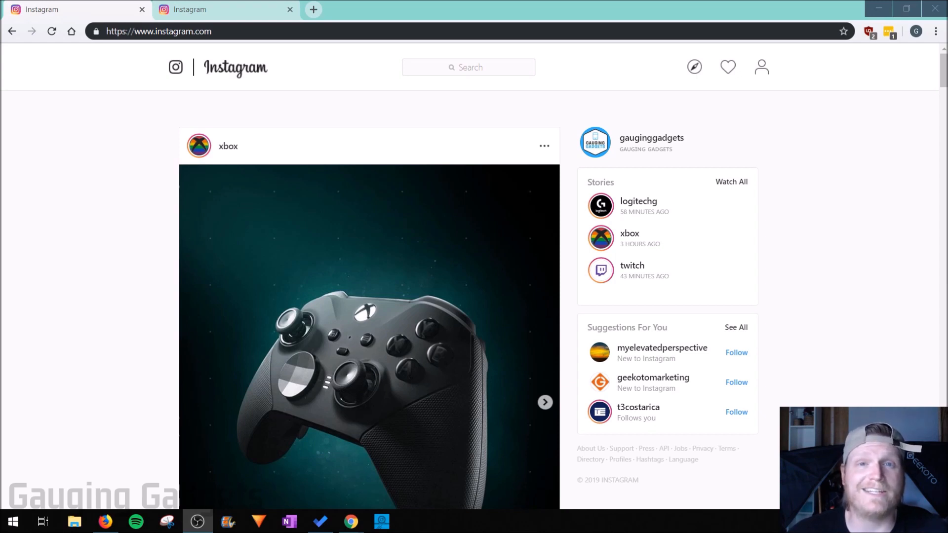
mouse_move(808, 147)
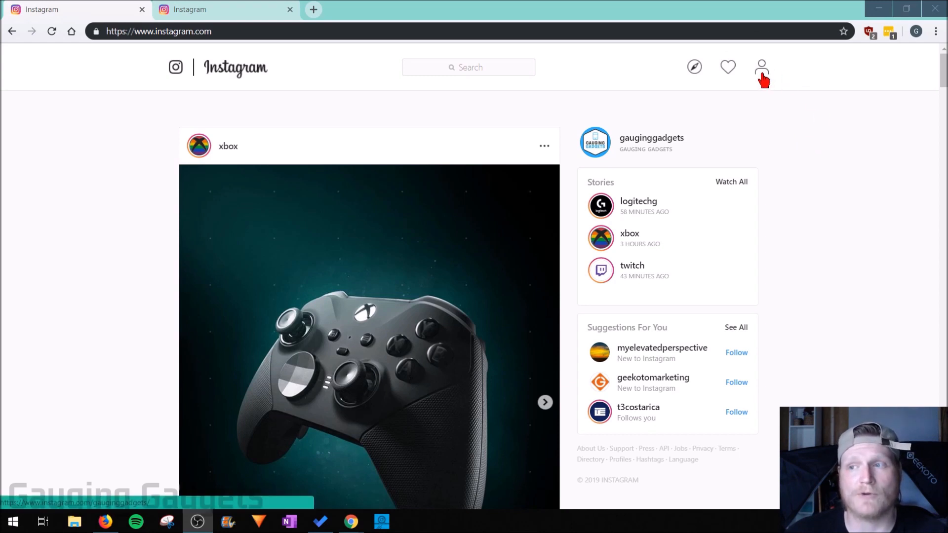
- Go from the home feed to your own Instagram profile via the top-right person icon
click(762, 67)
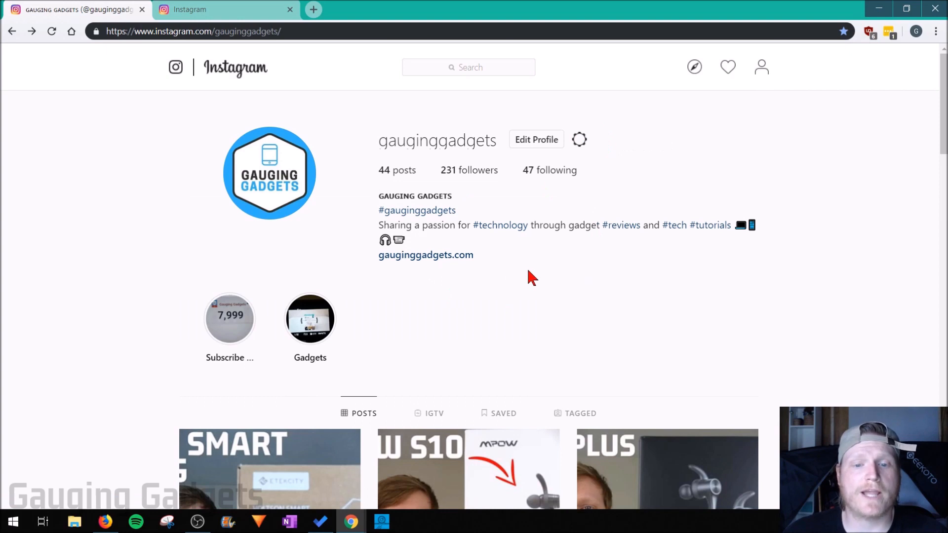
mouse_move(536, 148)
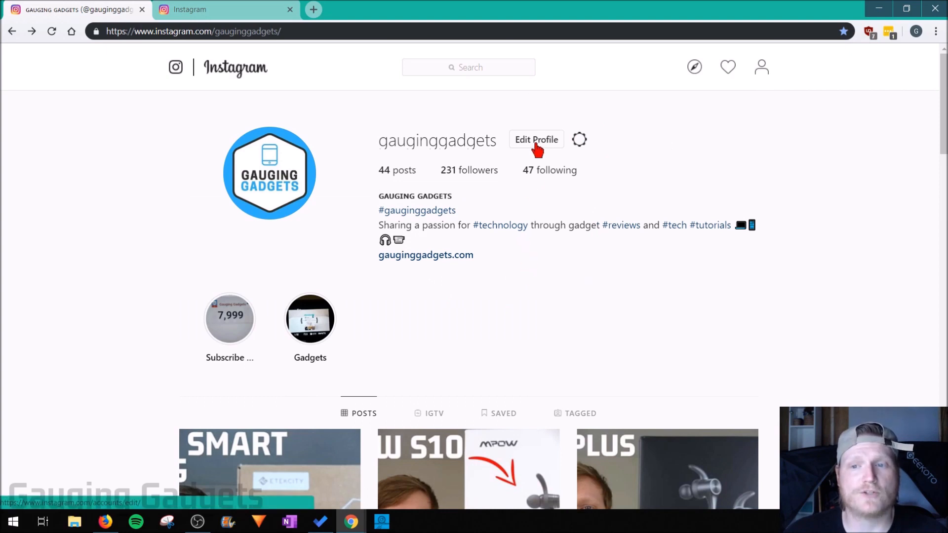
- Open Edit Profile to show the name, username, website and bio settings
click(536, 140)
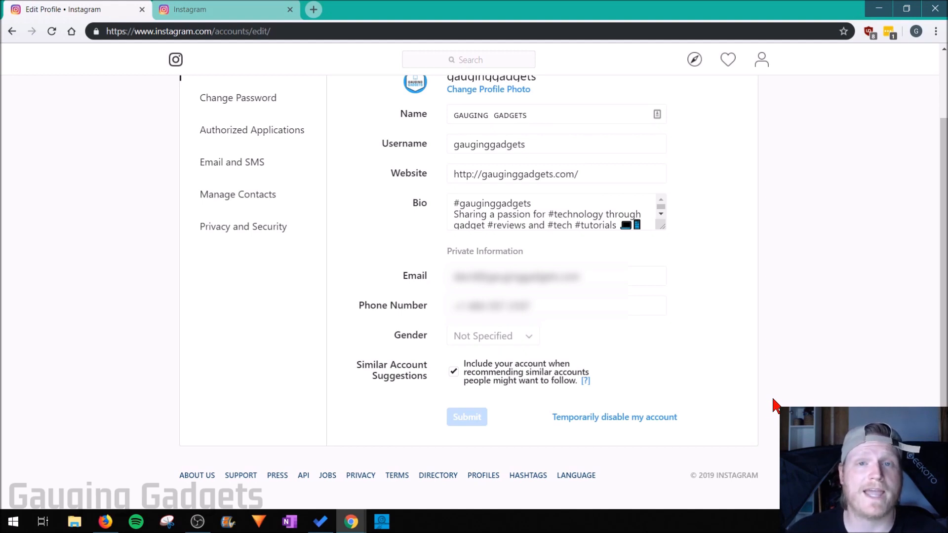
mouse_move(616, 433)
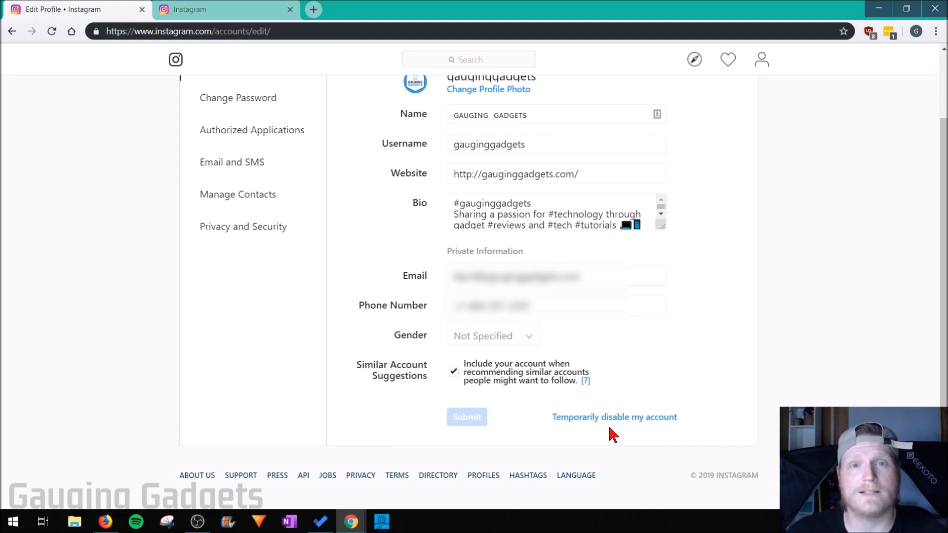
mouse_move(241, 475)
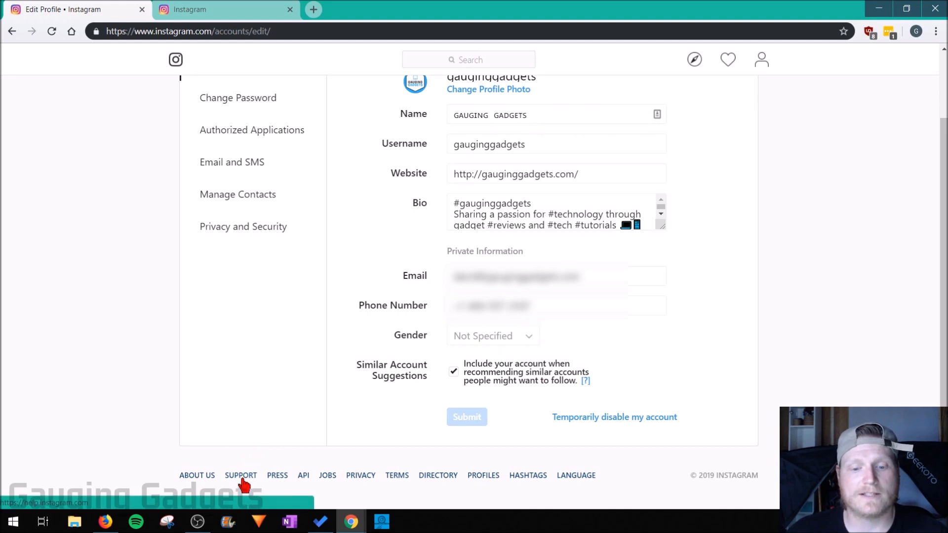
- Go through Support and Managing Your Account to the Delete Your Account help article
click(241, 475)
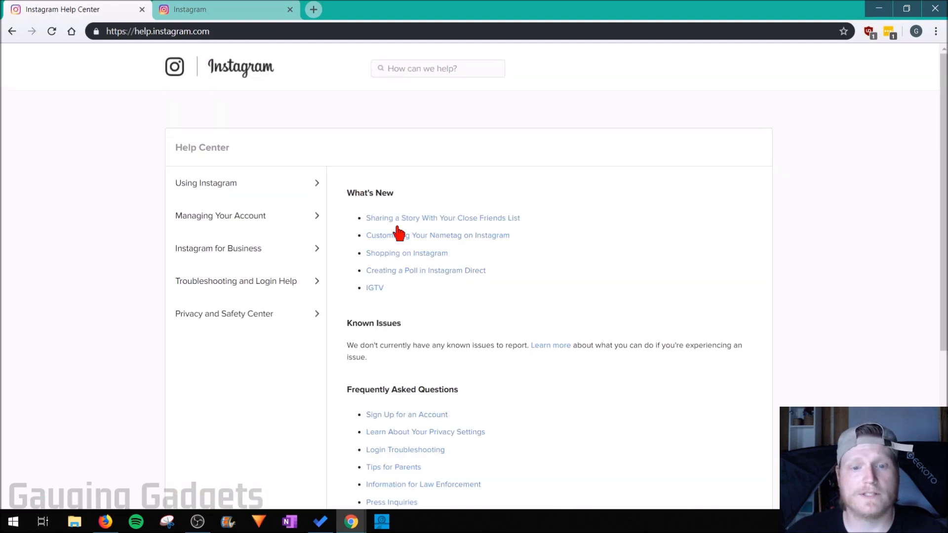
mouse_move(232, 224)
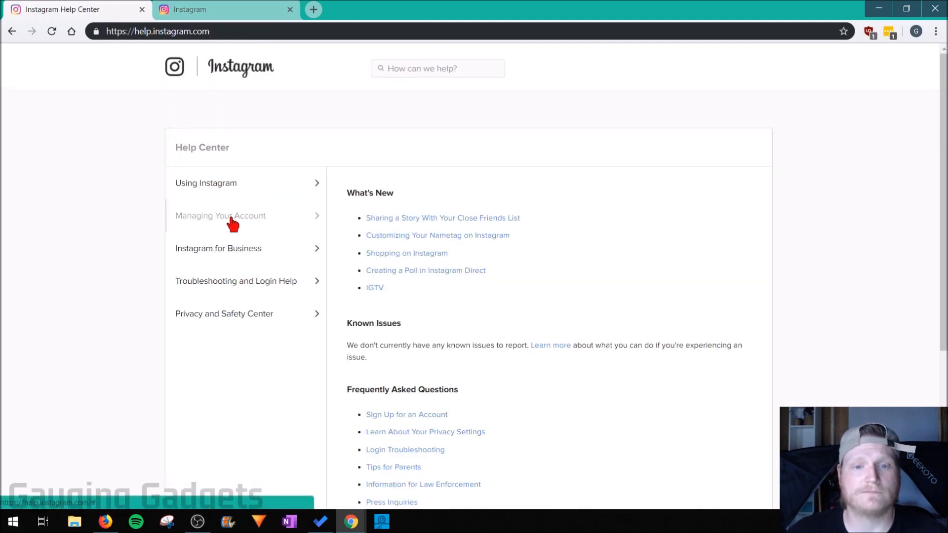
click(221, 216)
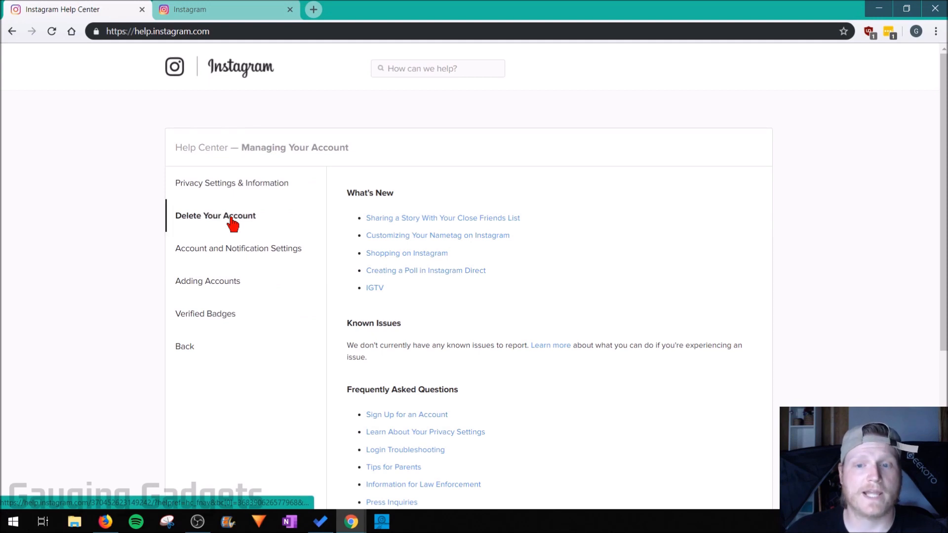
click(216, 215)
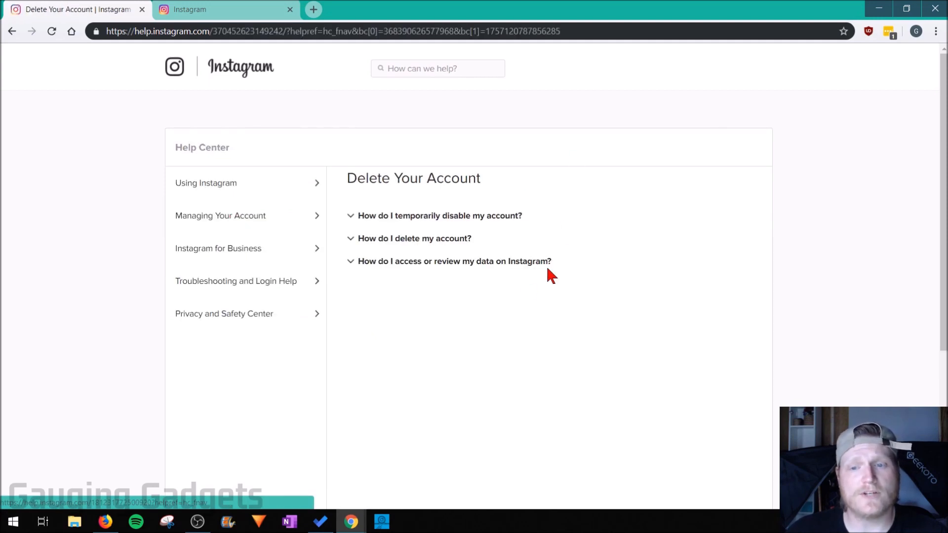
mouse_move(366, 178)
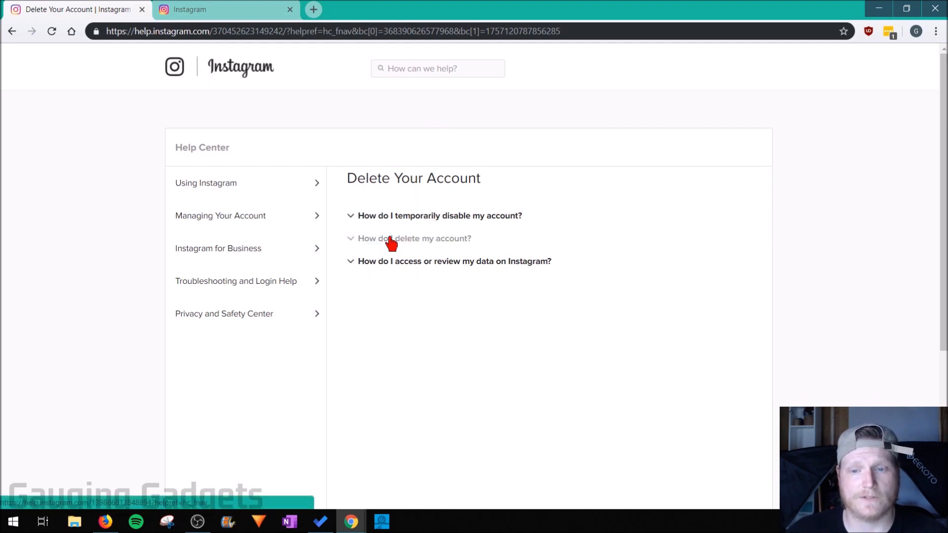
- Expand 'How do I delete my account?' and follow its Delete Your Account page link
click(414, 238)
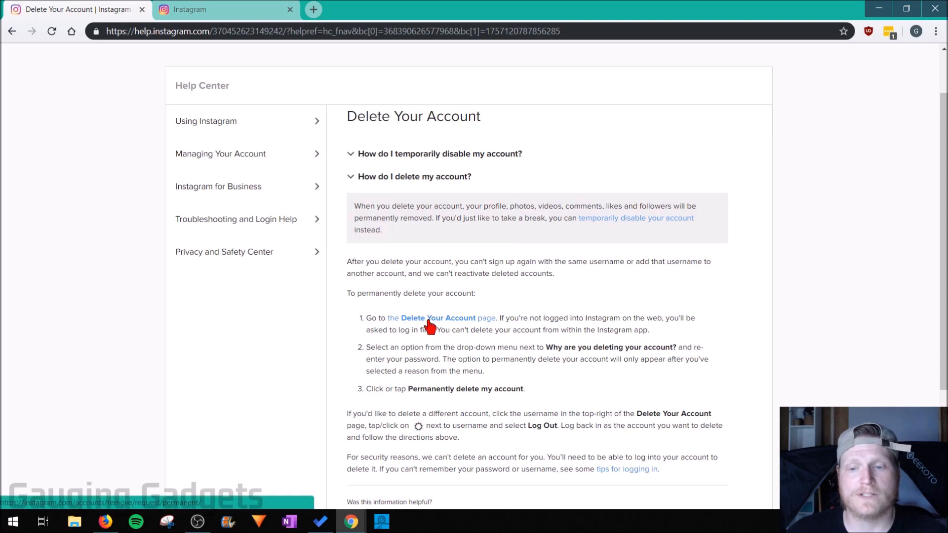
click(431, 318)
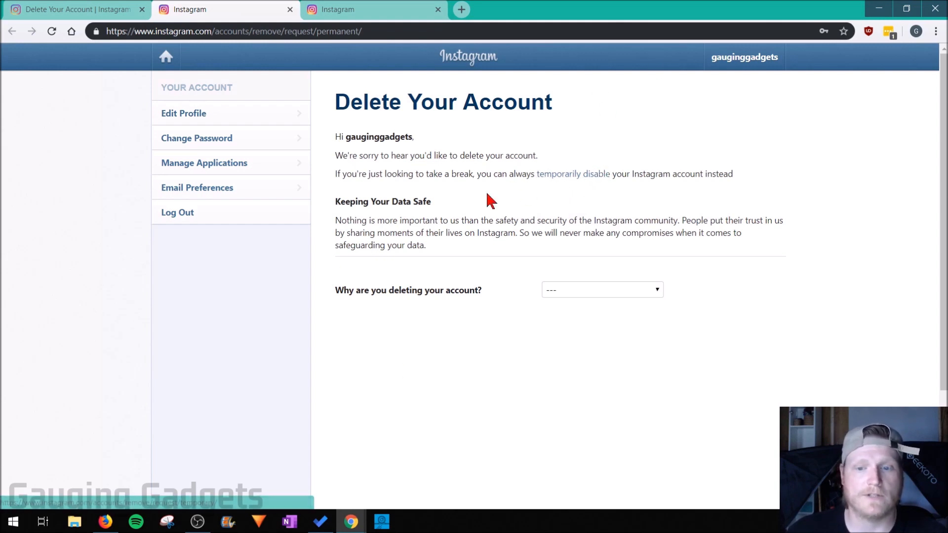
mouse_move(606, 293)
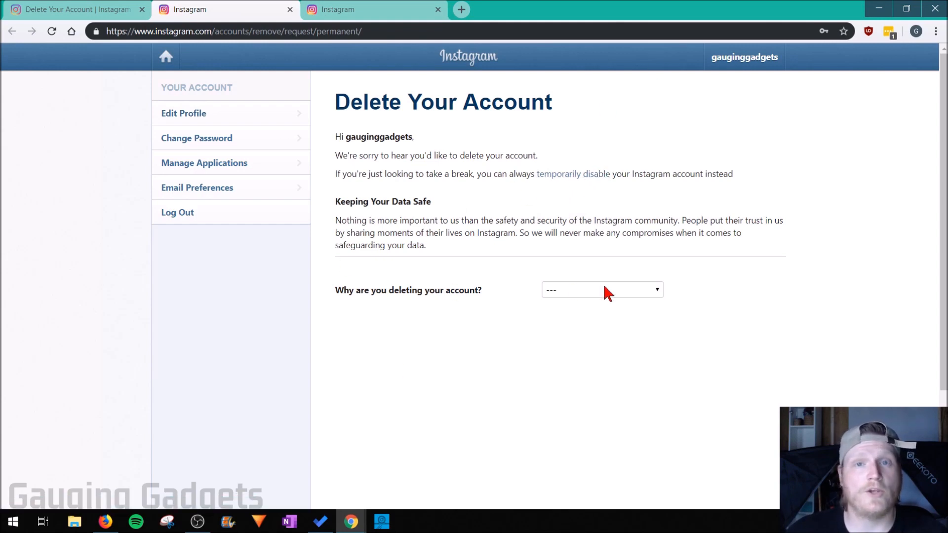
- Choose 'Concerned about my data' as the reason for deleting the account
click(601, 289)
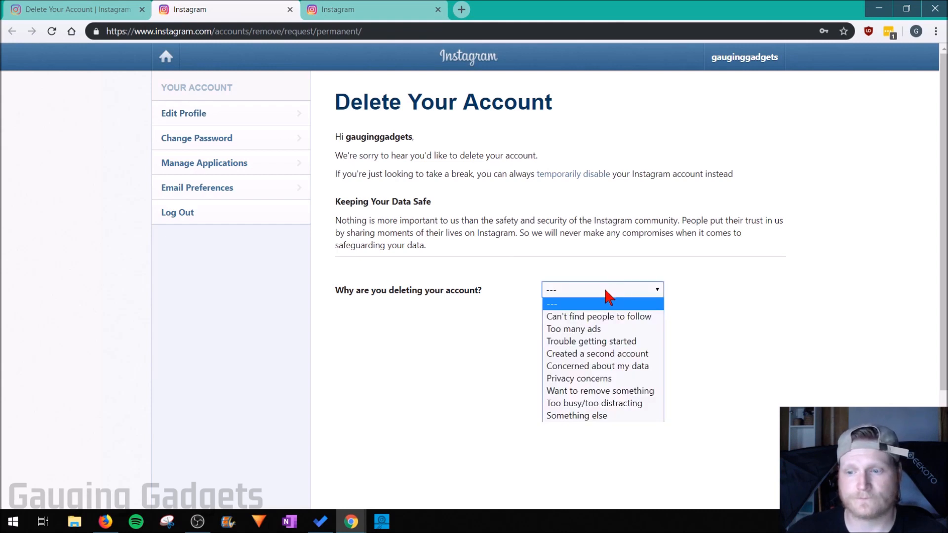
click(598, 366)
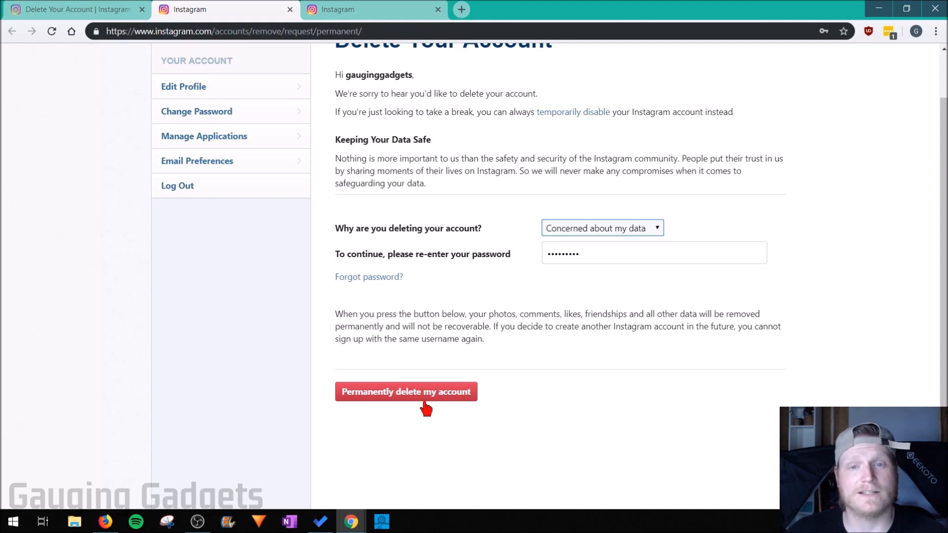
scroll(up, 3)
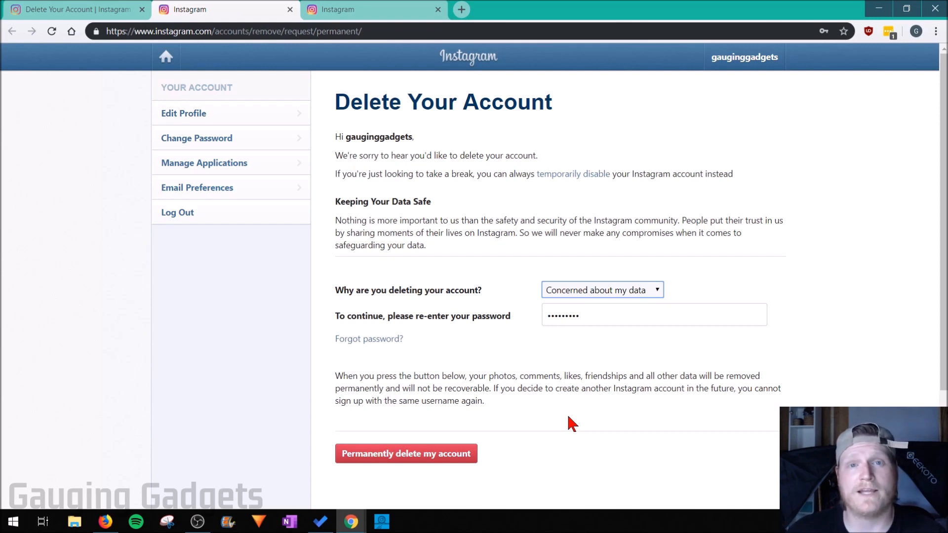
mouse_move(596, 415)
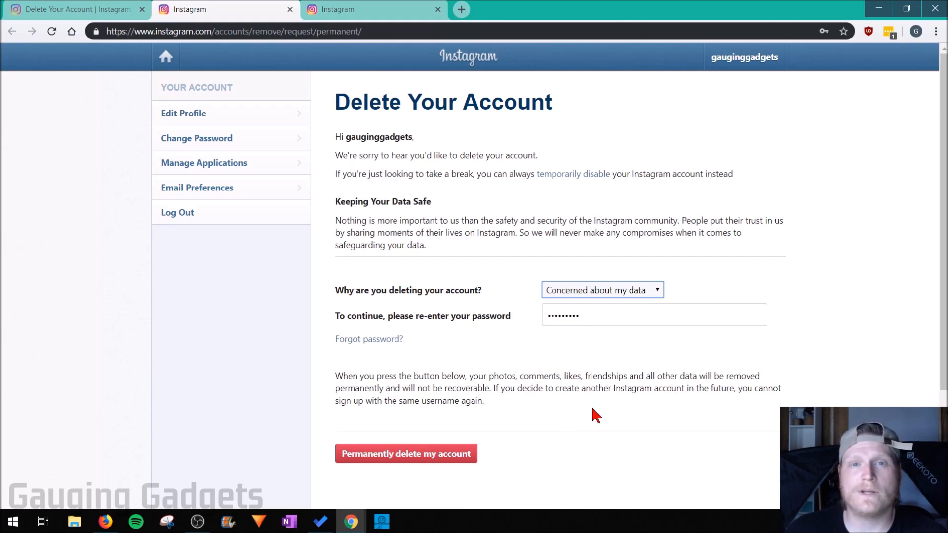
mouse_move(592, 417)
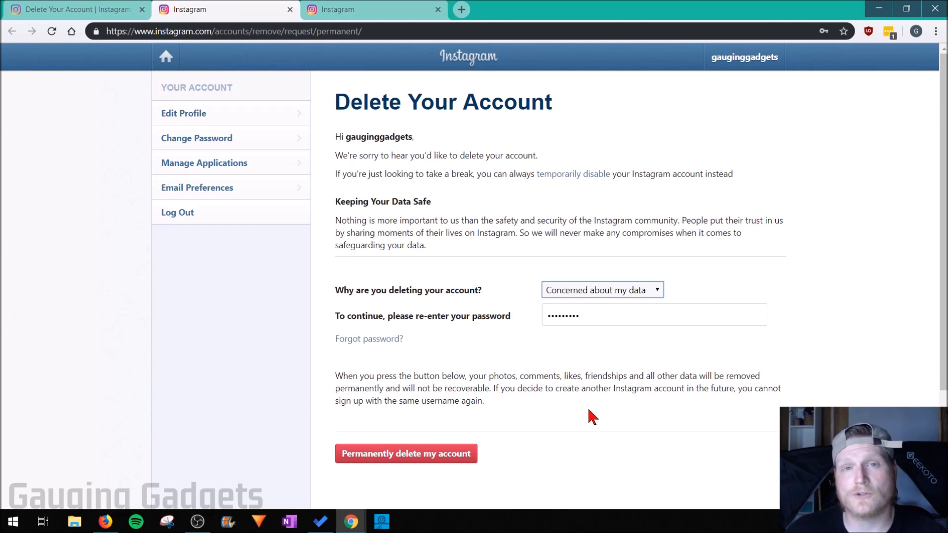